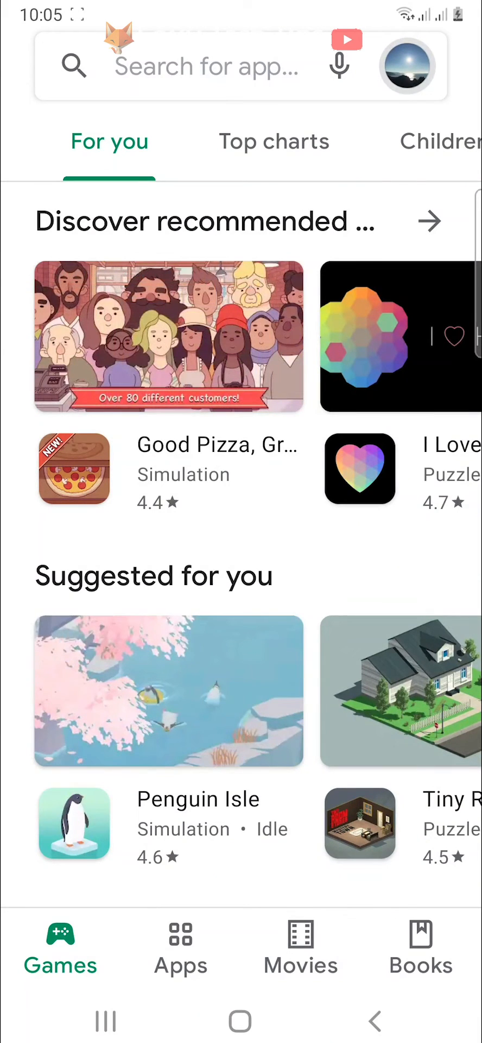
Open the signed-in account's menu from the profile picture beside the search bar.
left_click(410, 69)
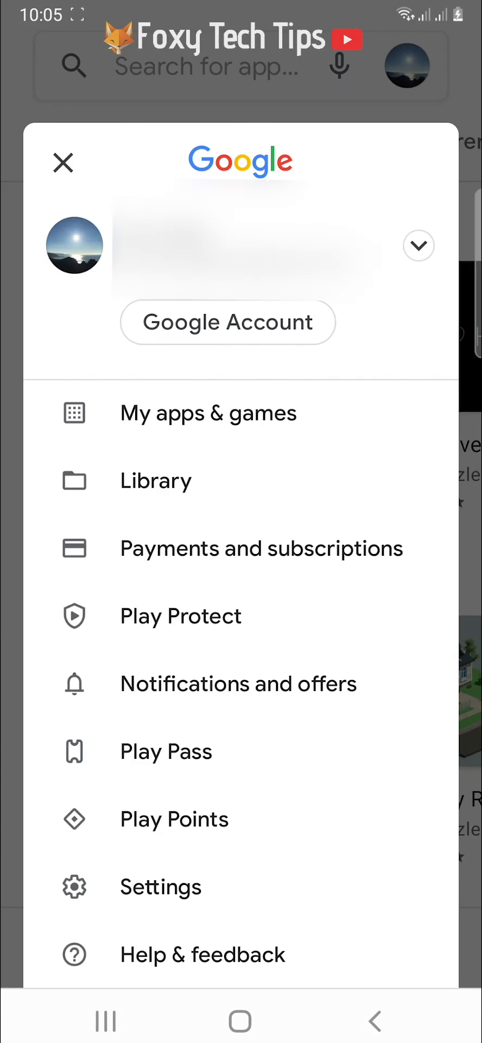
Expand the account options and choose 'Manage accounts on this device'.
left_click(419, 246)
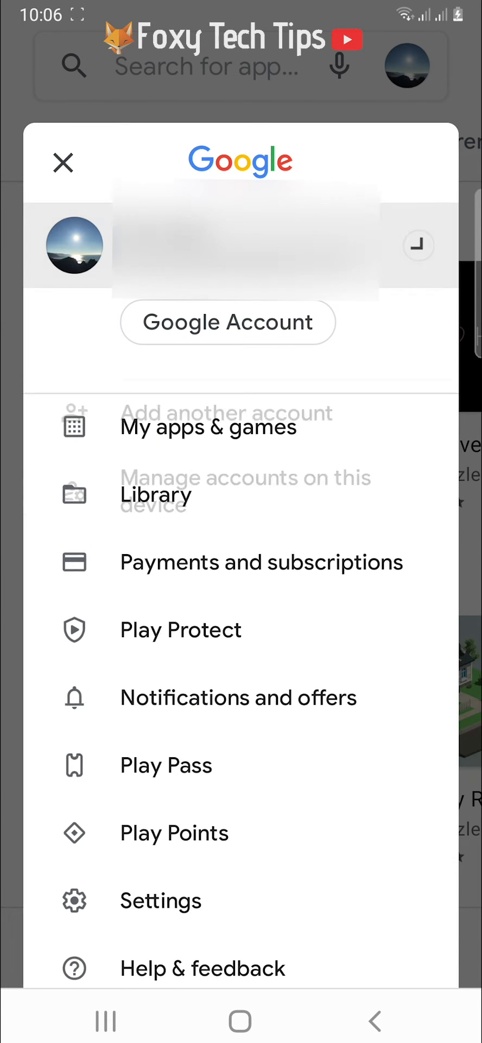
left_click(419, 245)
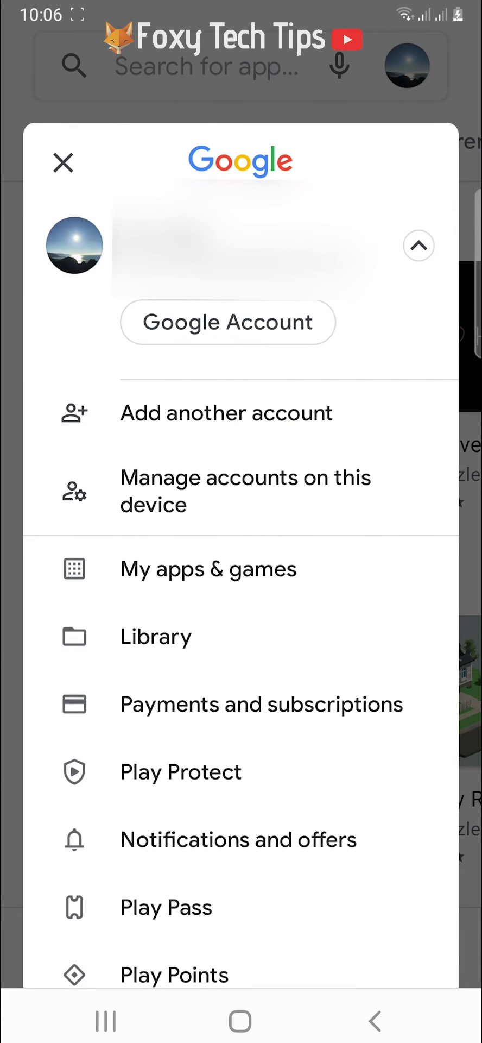
left_click(246, 490)
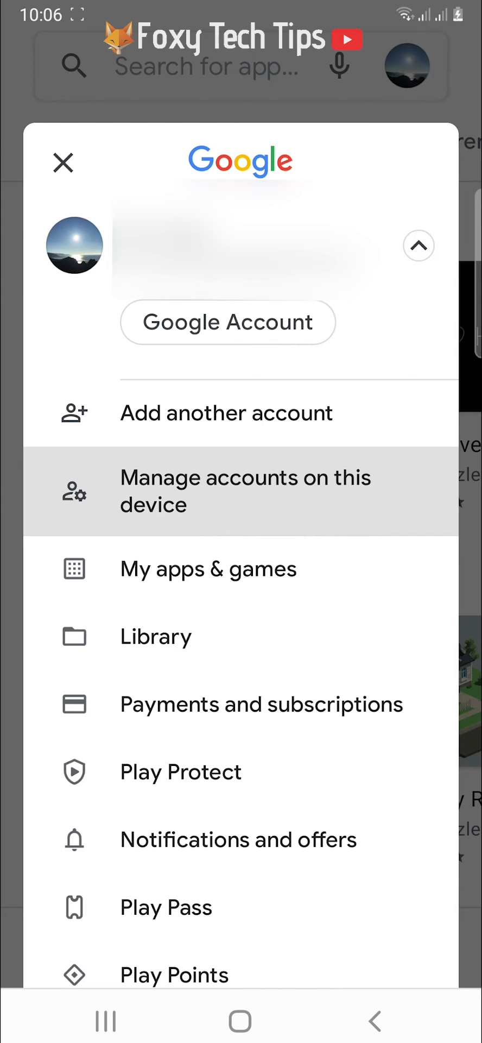
left_click(245, 492)
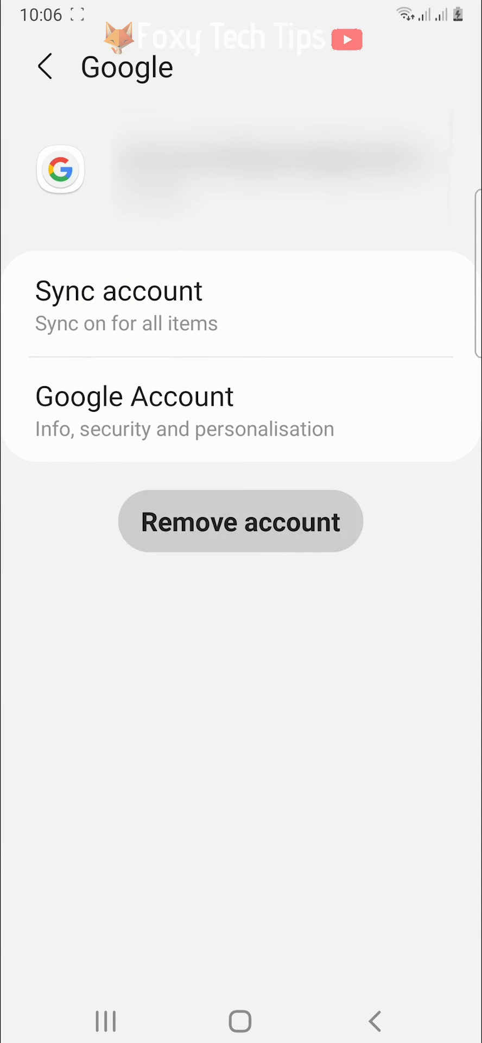
Remove the Google account, confirming data deletion and the device-protection warning with OK.
left_click(241, 522)
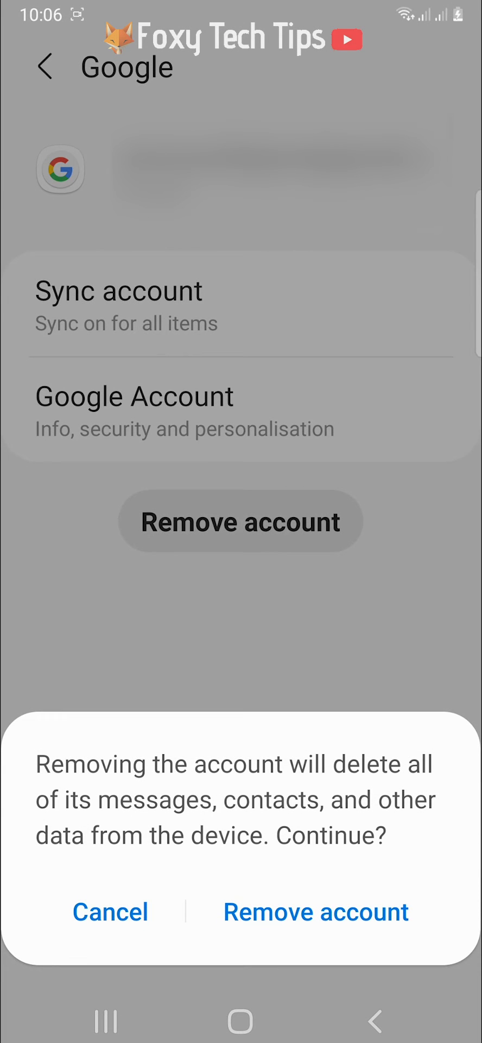
left_click(316, 912)
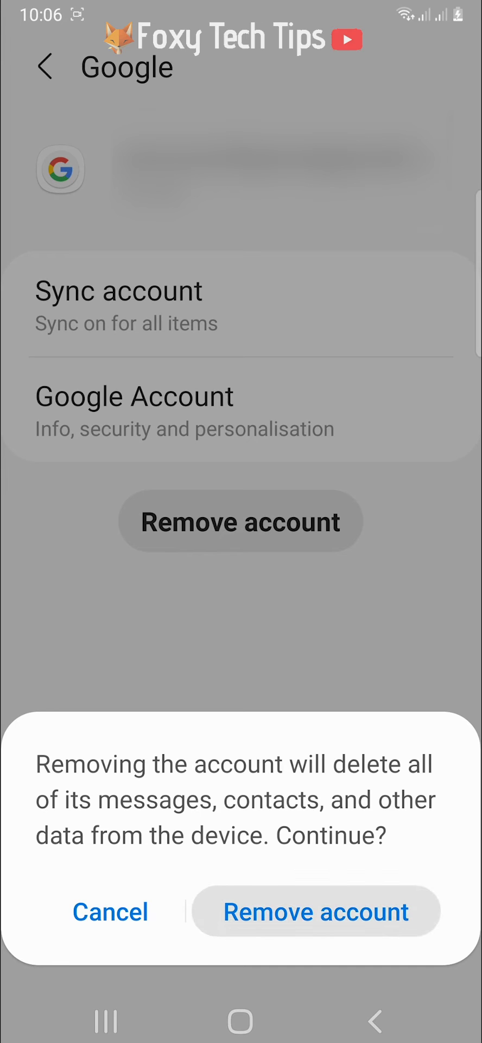
left_click(316, 912)
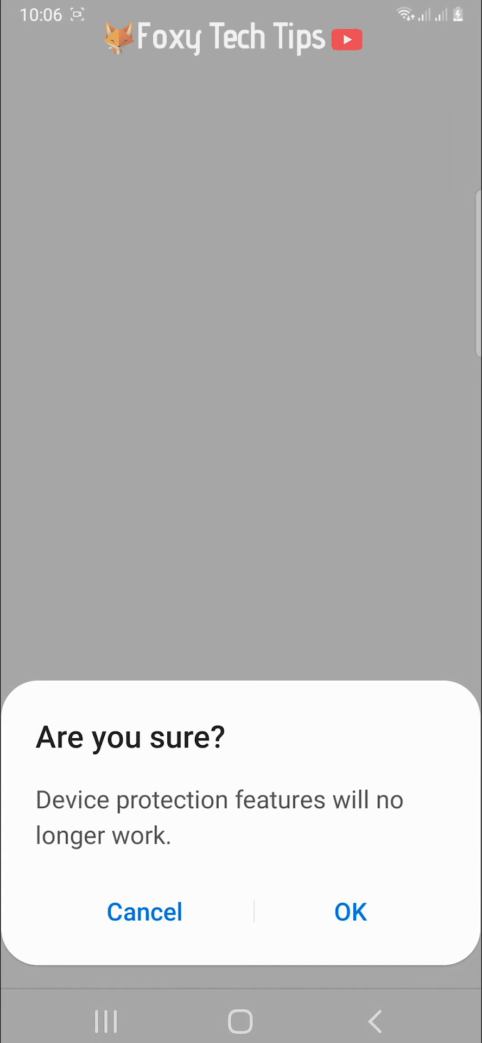
left_click(351, 913)
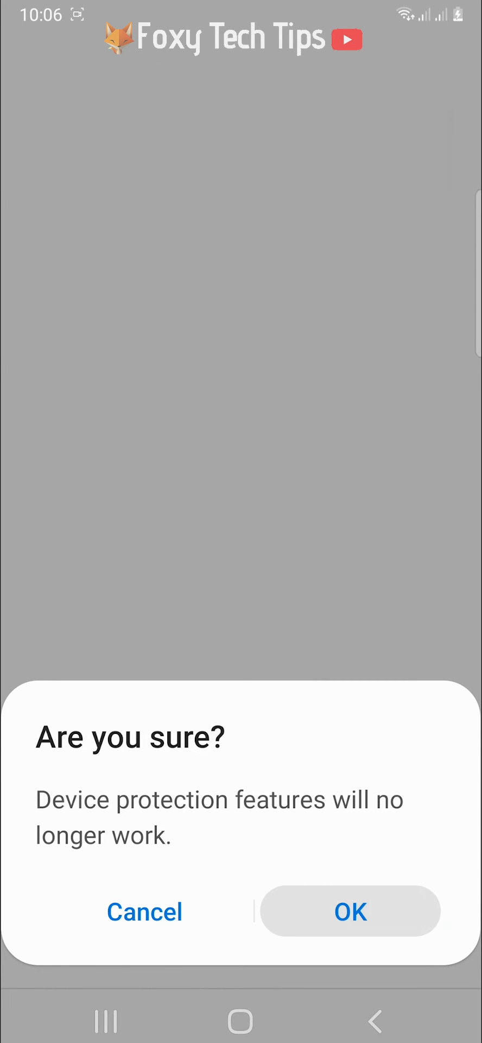
left_click(350, 911)
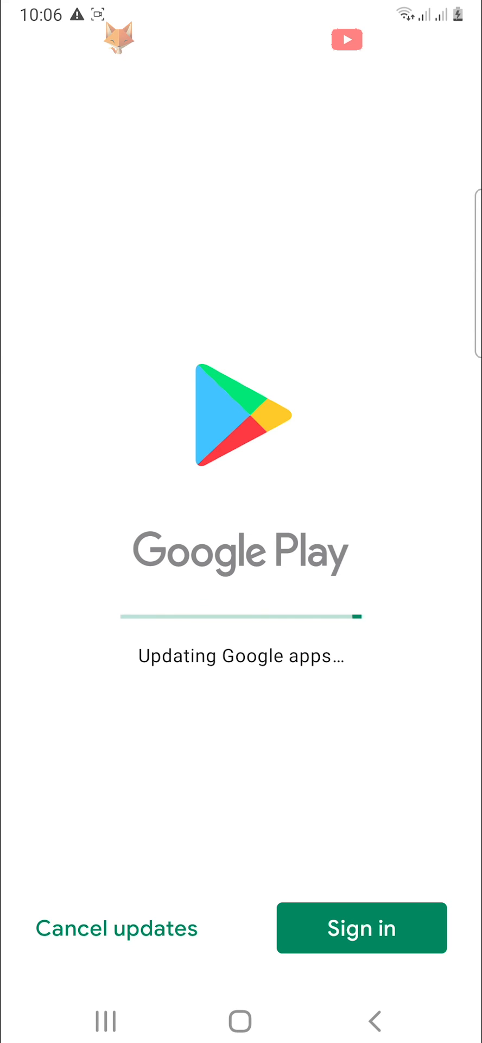
Choose Sign in on the Google Play start screen to reach the Google sign-in page.
left_click(362, 928)
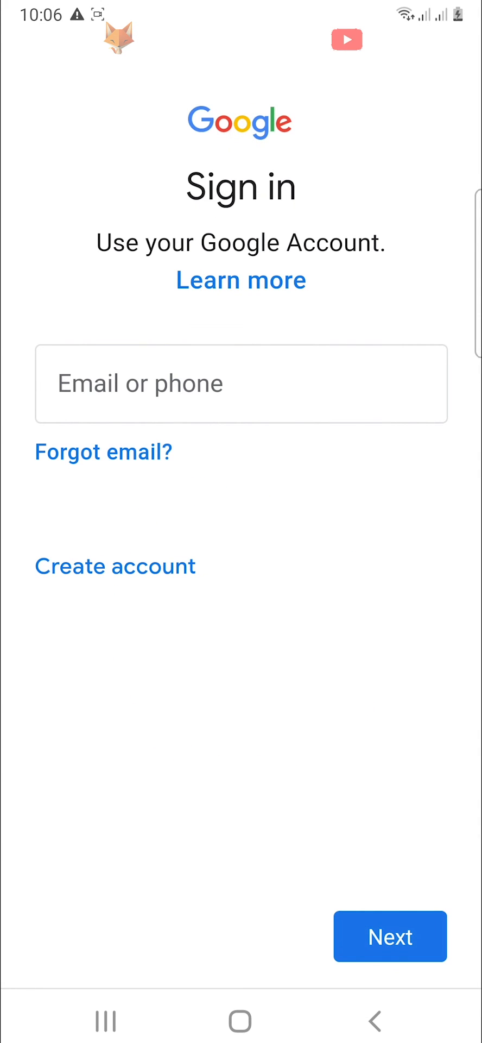